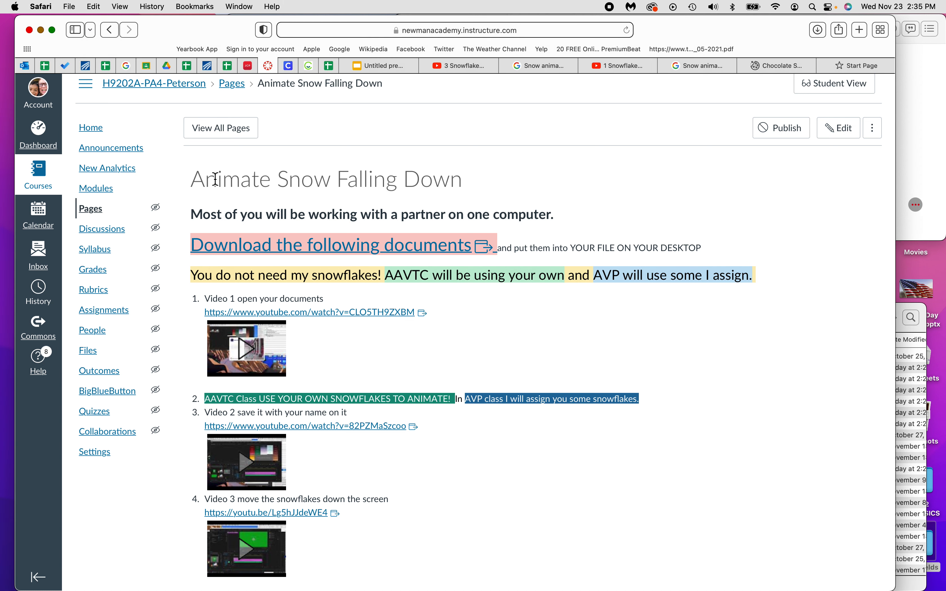
mouse_move(431, 188)
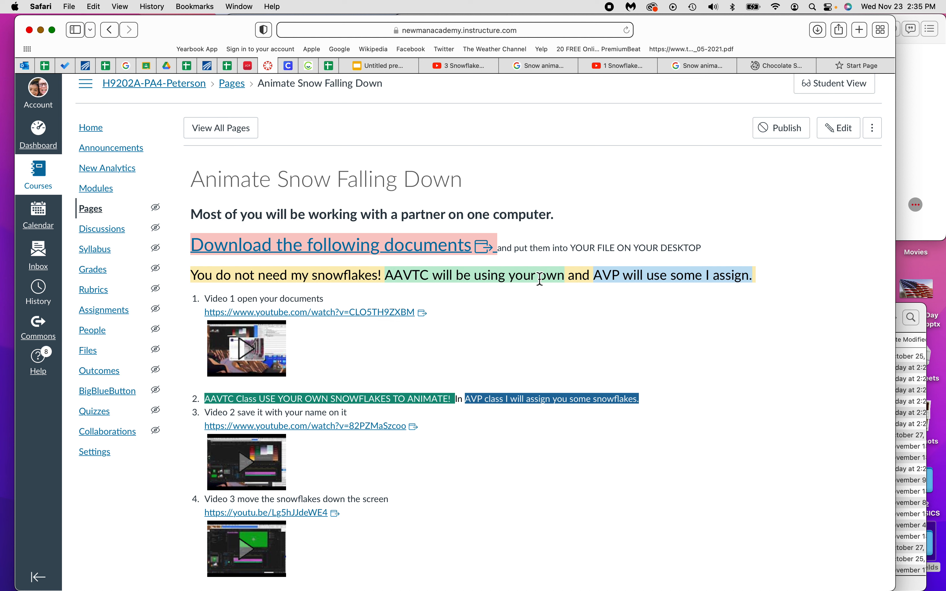
mouse_move(617, 275)
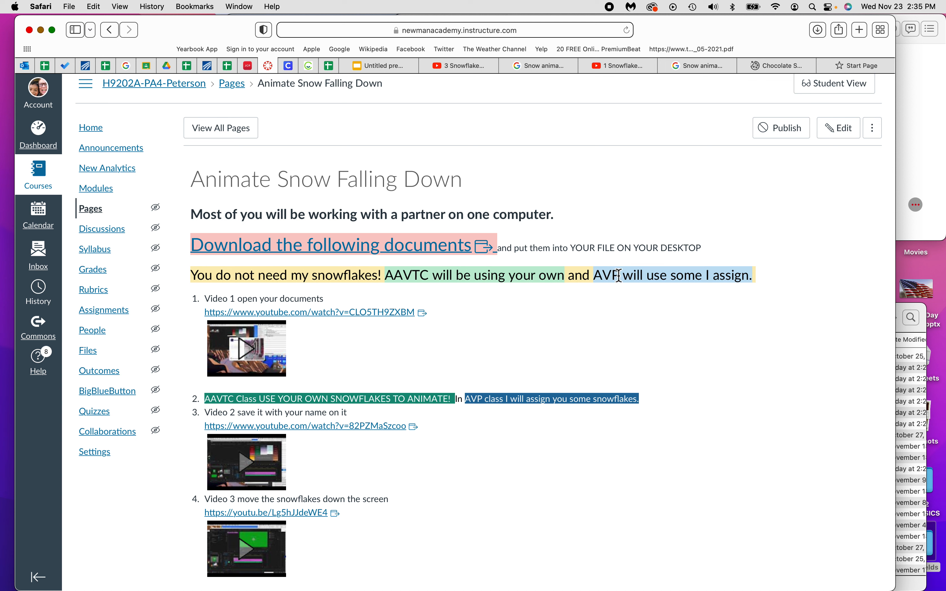
mouse_move(717, 276)
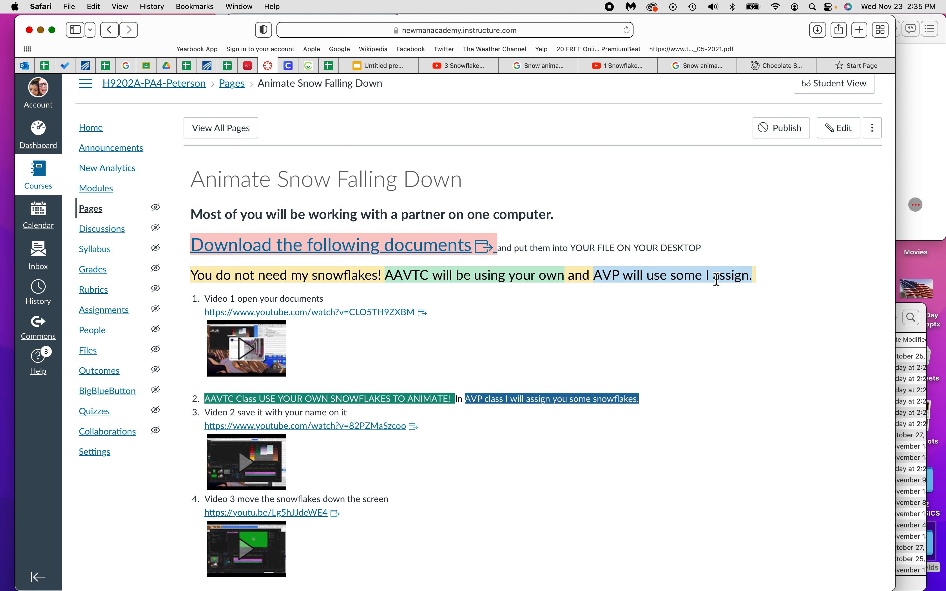
mouse_move(703, 278)
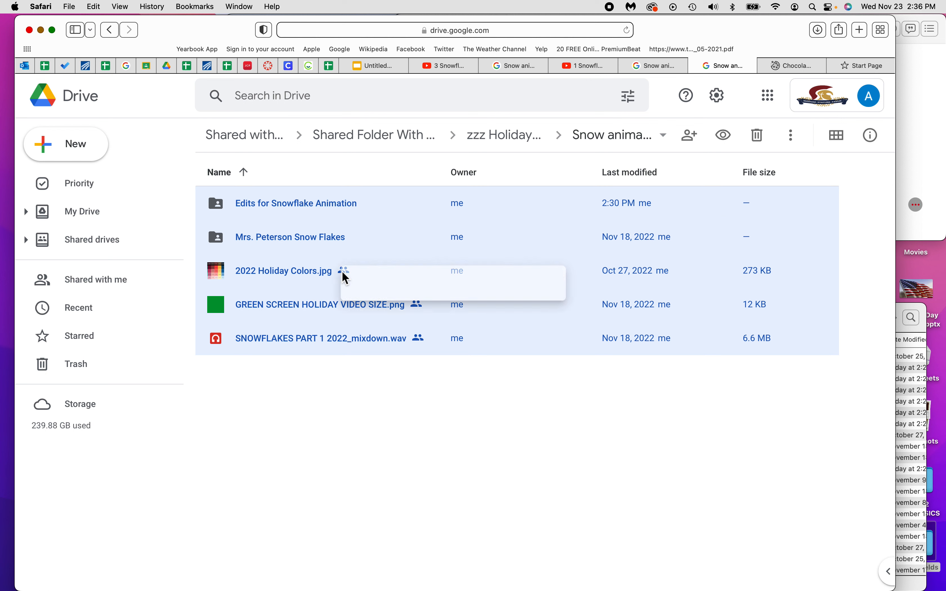
Step: Download the five selected snow animation items from Drive as one zipped archive
right_click(282, 270)
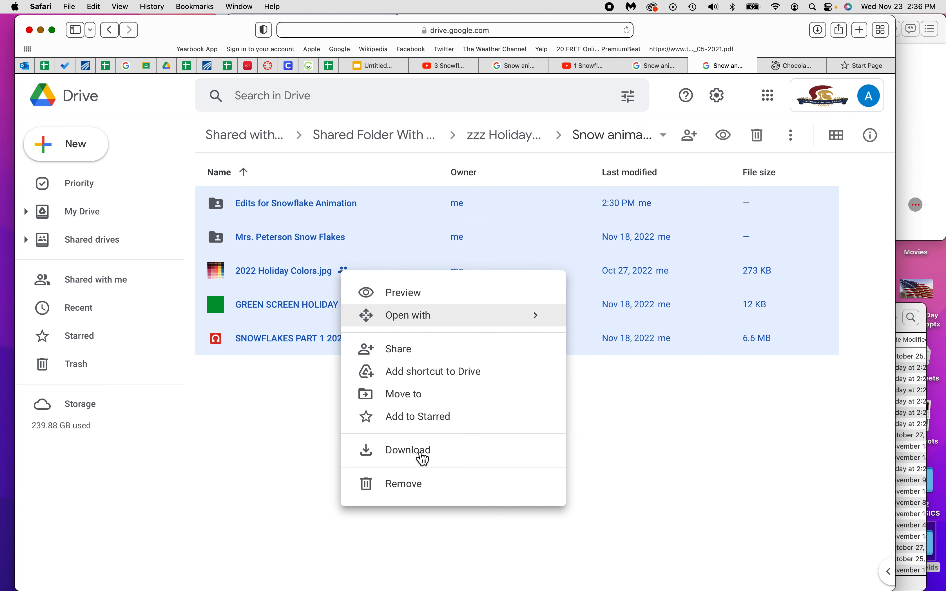
mouse_move(420, 449)
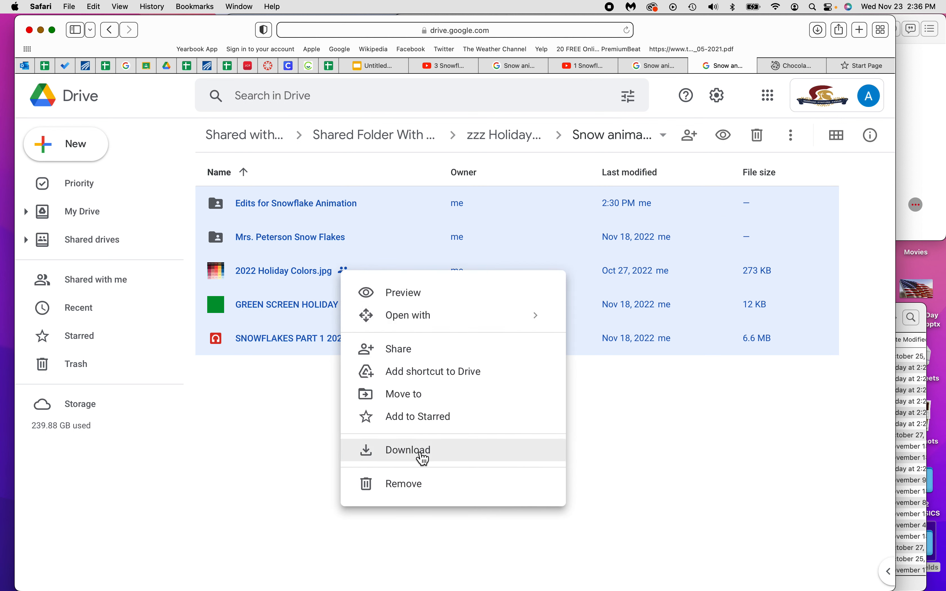
click(407, 450)
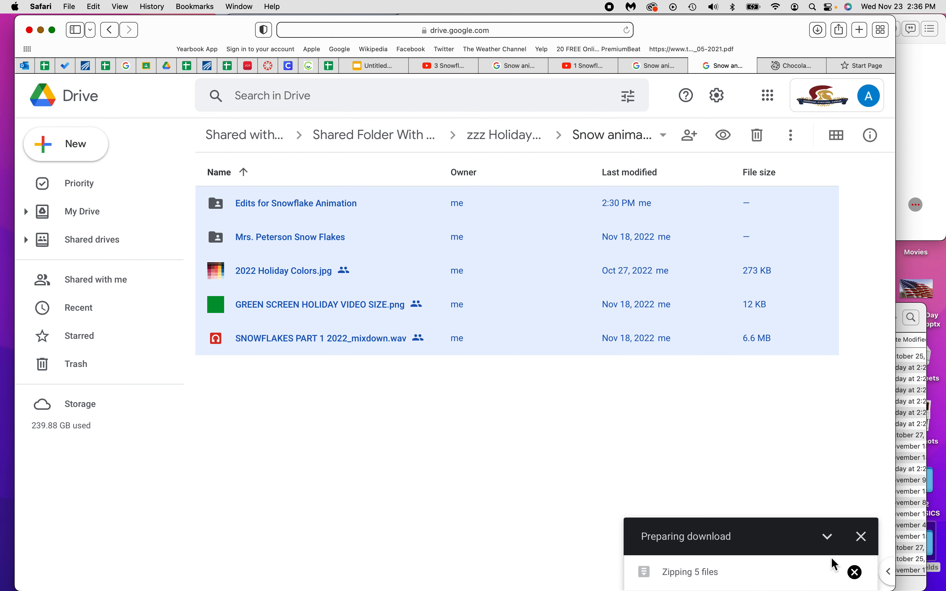
mouse_move(705, 584)
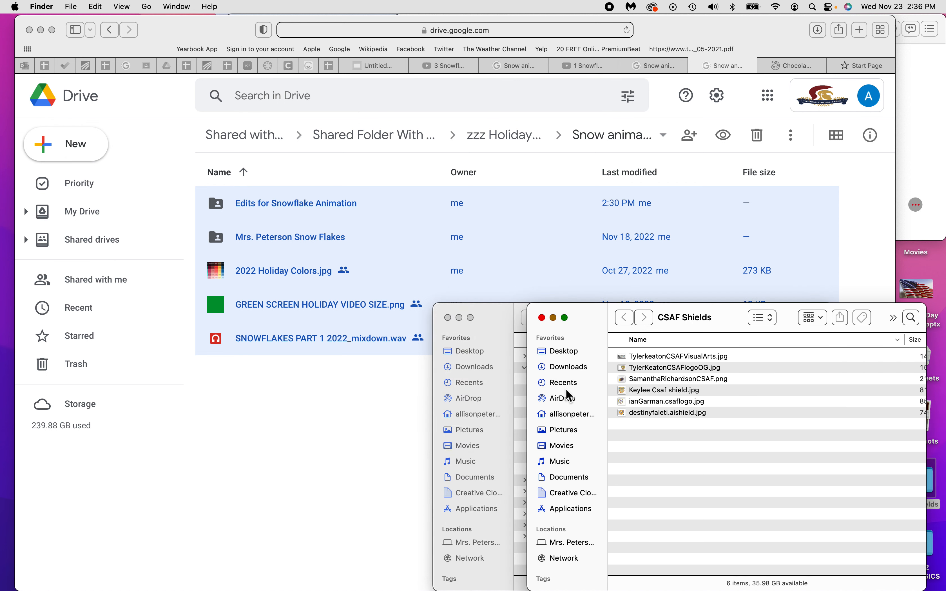
Step: Show the Downloads folder with the new drive-download-20221123T203605Z-001 folder and scroll through it
click(567, 366)
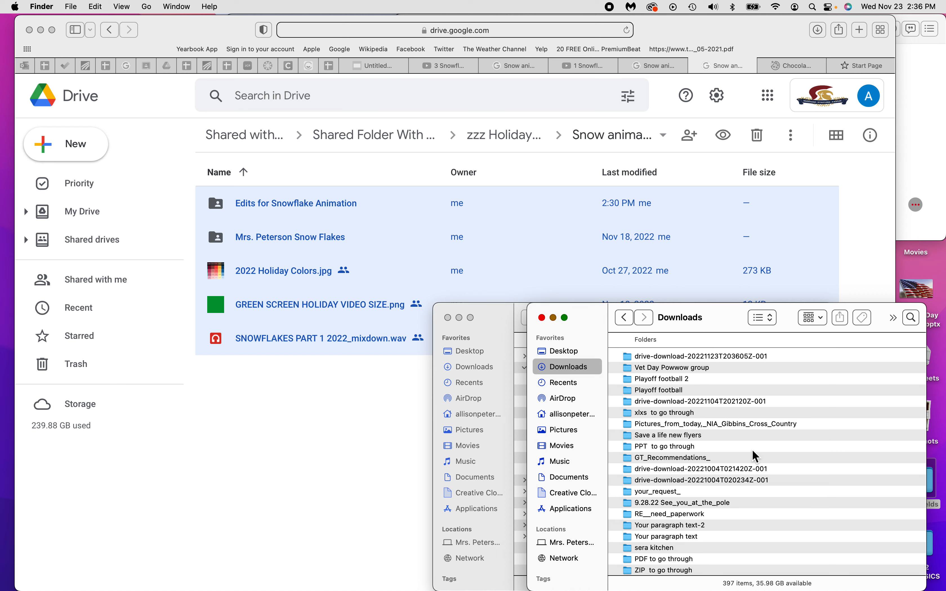
mouse_move(701, 370)
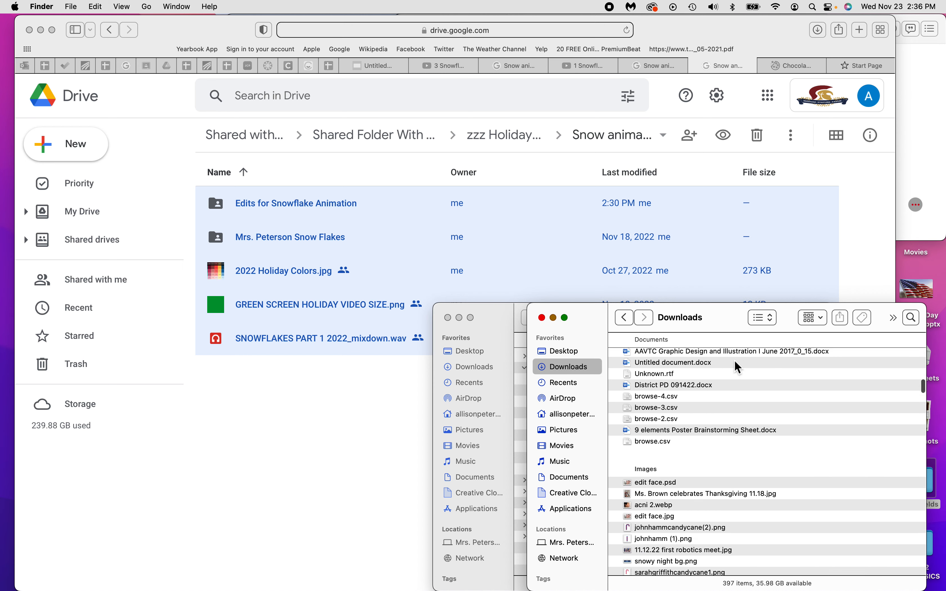
scroll(down, 3)
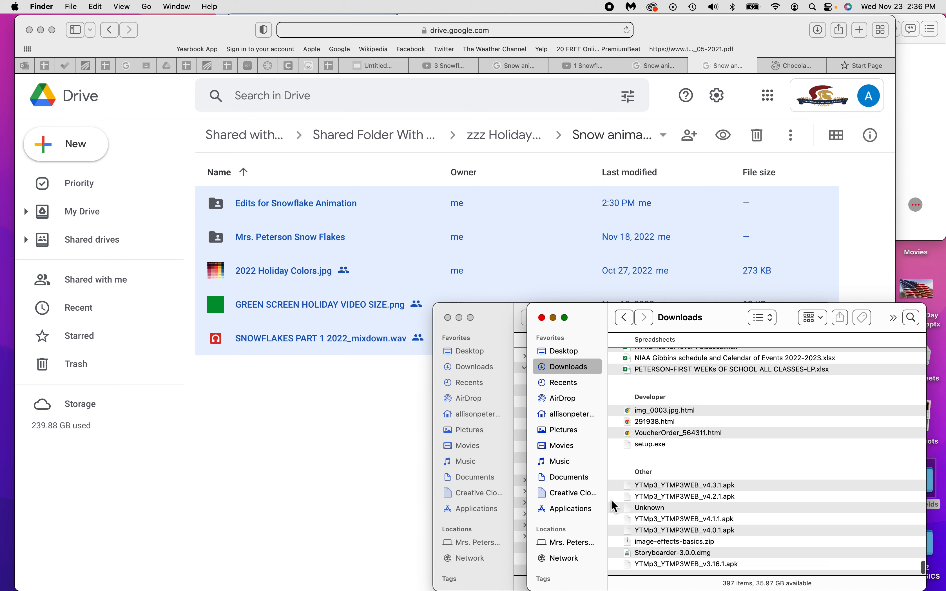
mouse_move(682, 490)
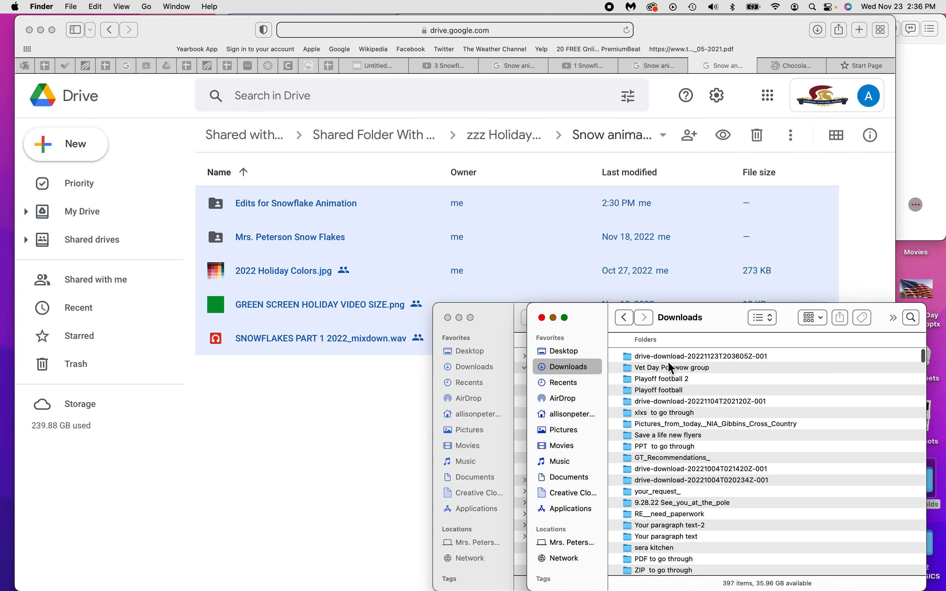
double_click(701, 355)
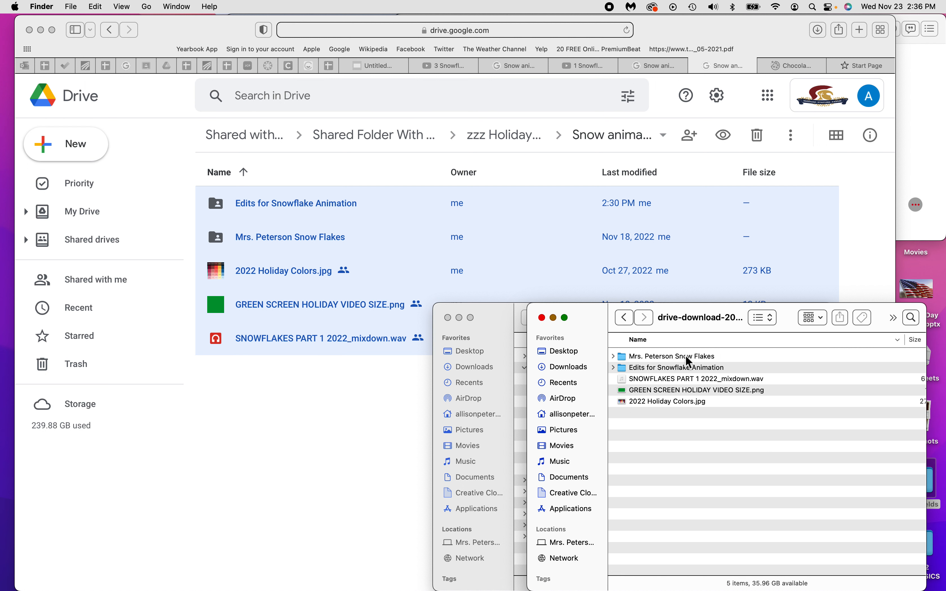
mouse_move(706, 377)
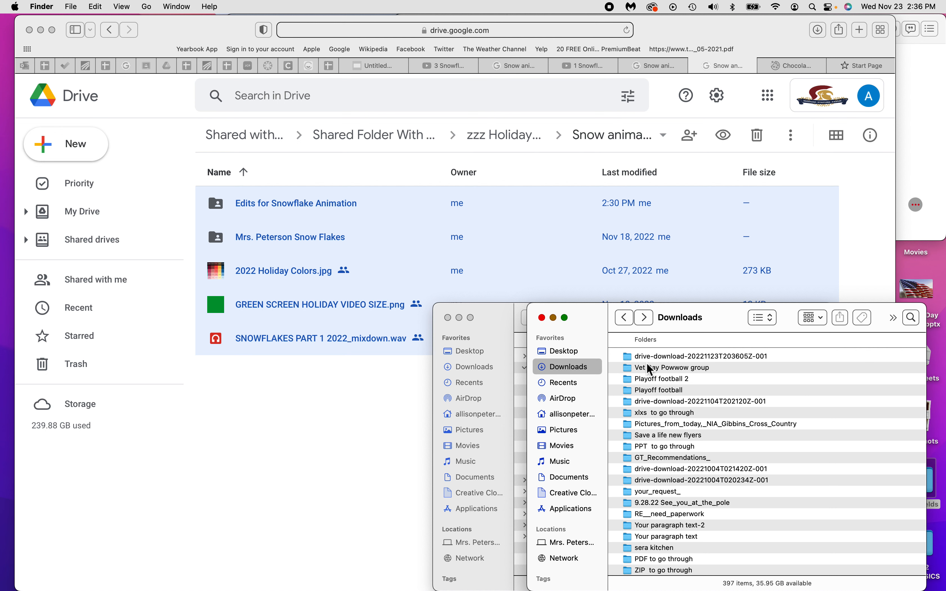
mouse_move(670, 365)
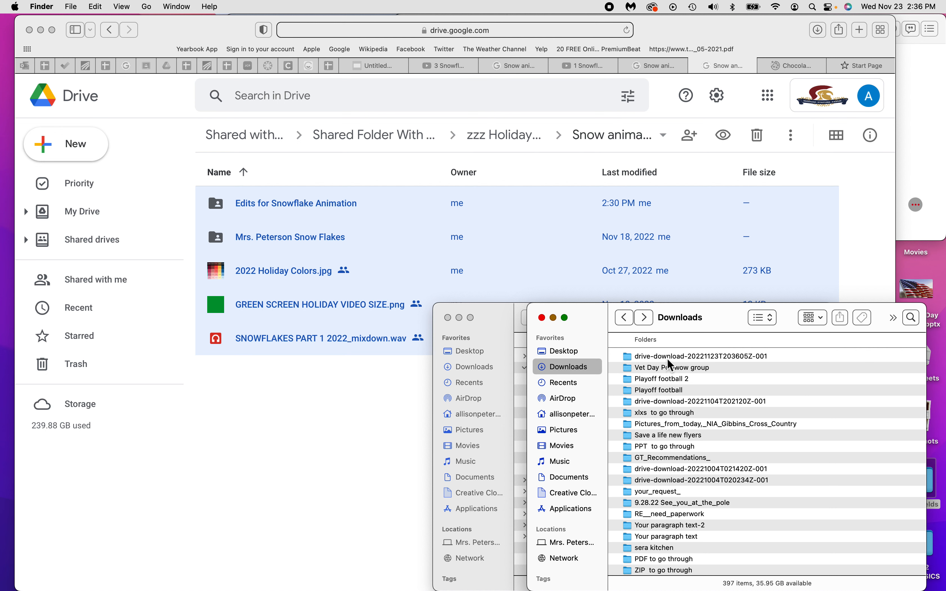
Step: Rename the newest drive-download folder to 'snow animation'
click(699, 356)
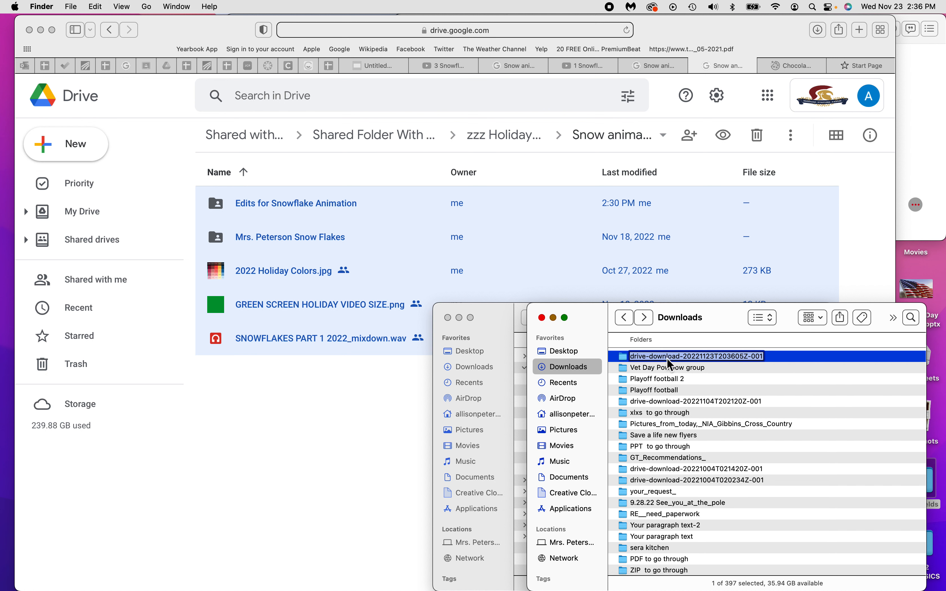
text(snow animation)
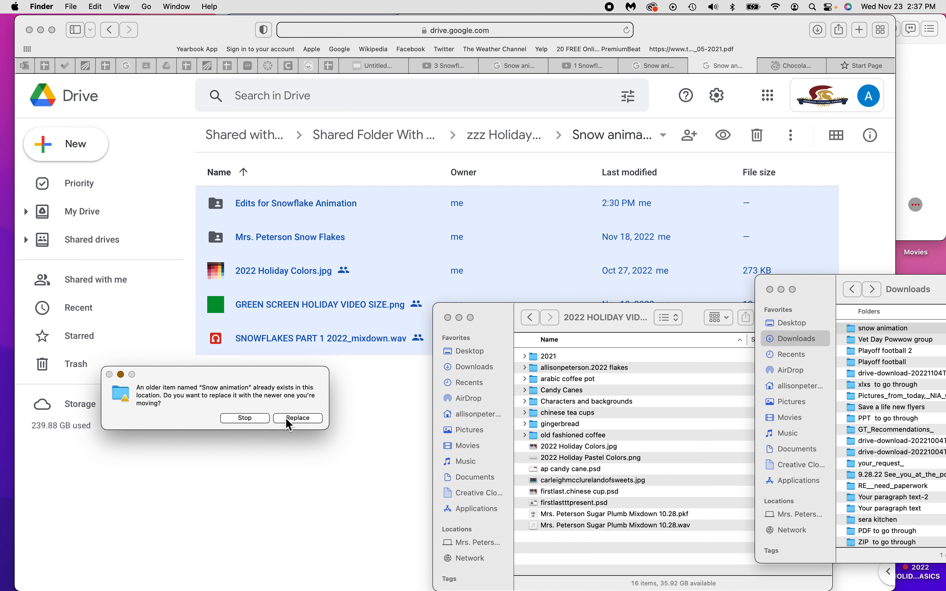
mouse_move(410, 473)
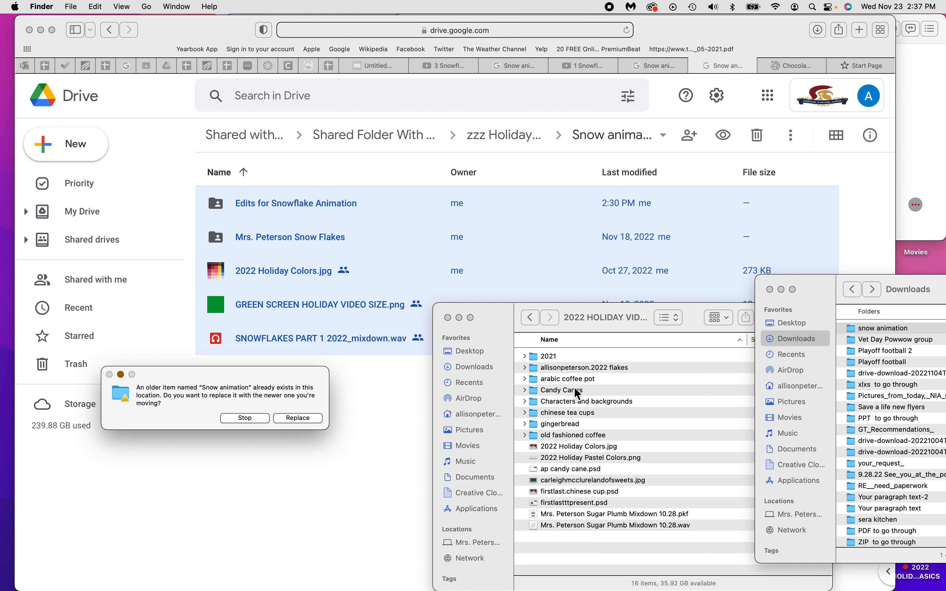
mouse_move(604, 163)
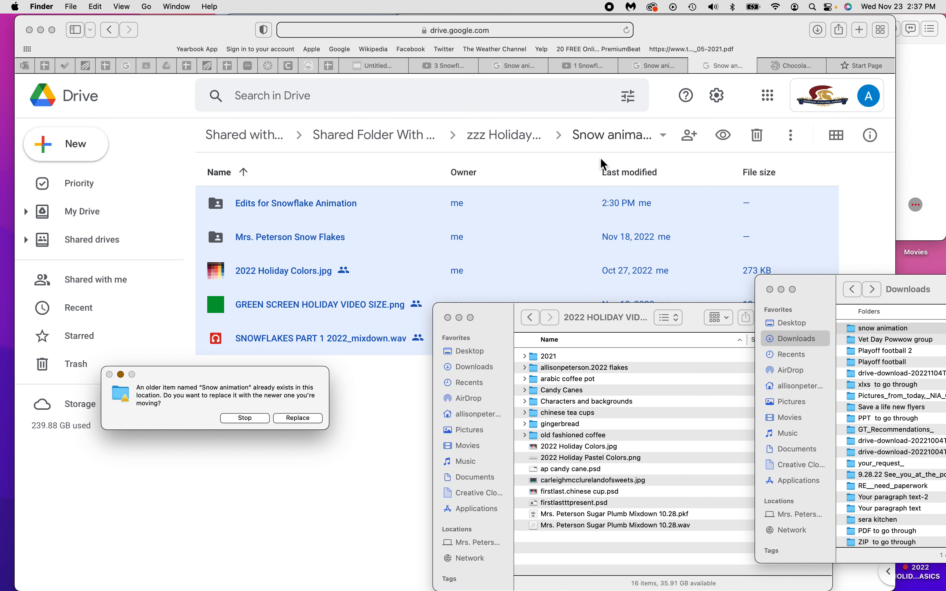